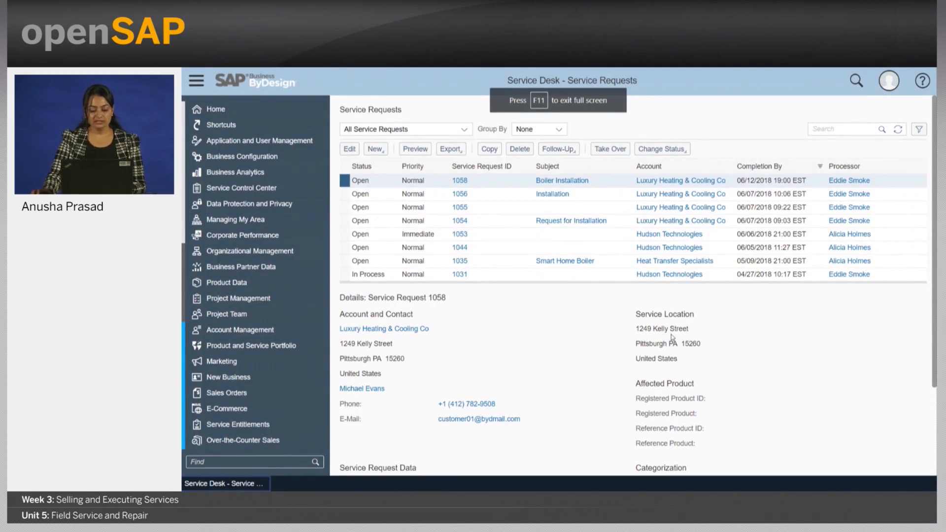
pyautogui.moveTo(553, 337)
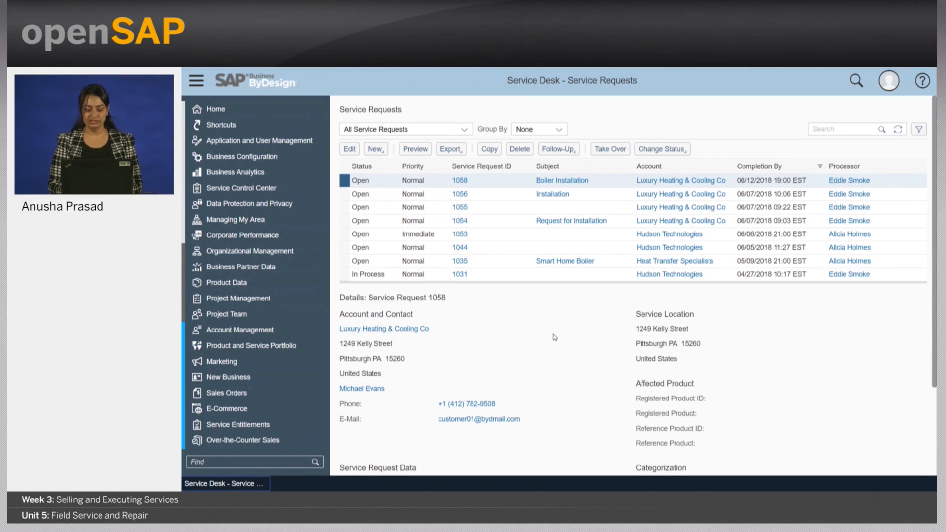
pyautogui.moveTo(642, 325)
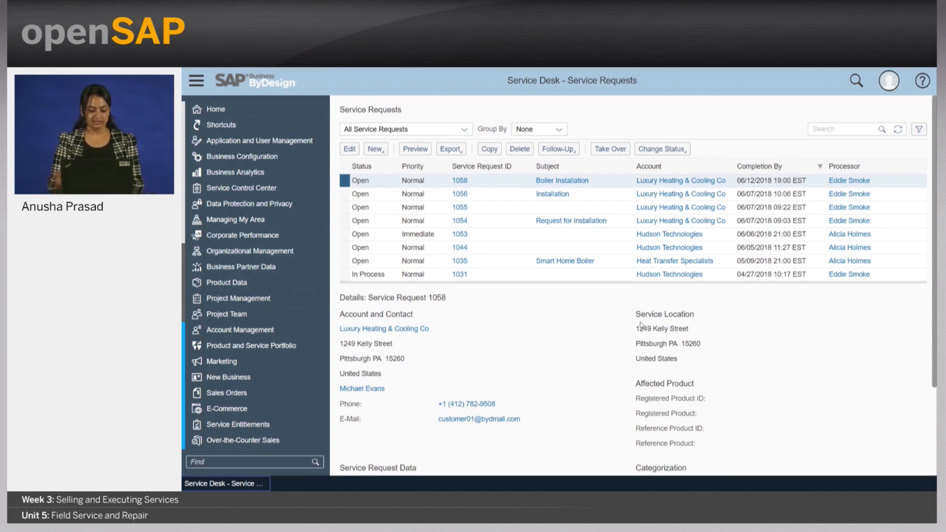
pyautogui.moveTo(238, 297)
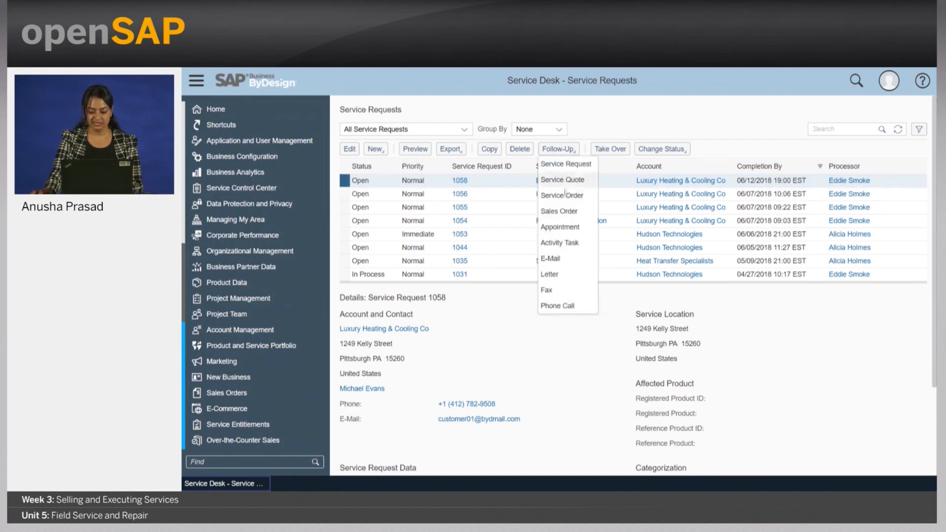
pyautogui.moveTo(579, 203)
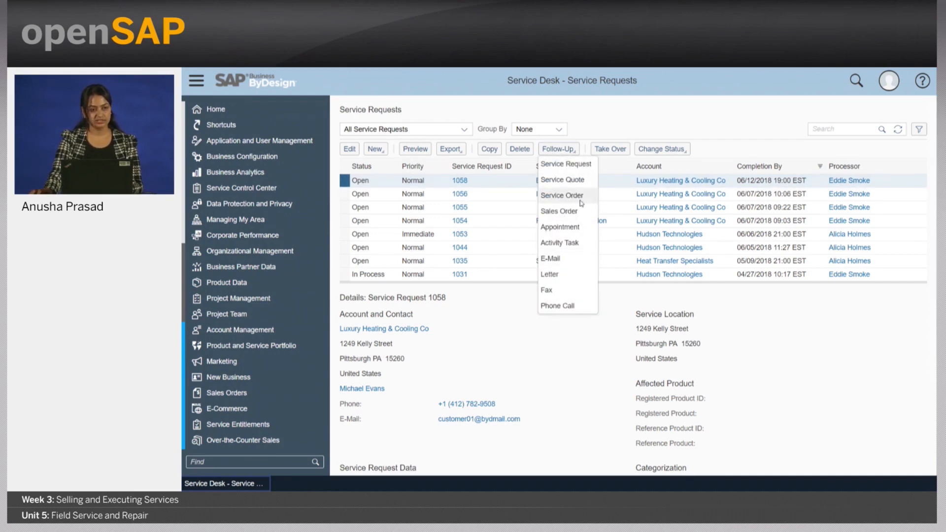
pyautogui.moveTo(252, 329)
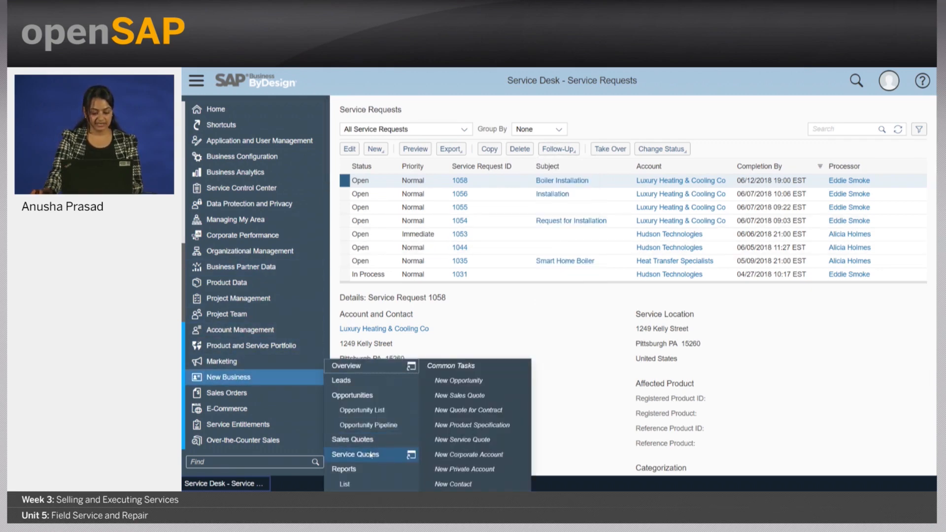
# Step: Show follow-up document options for service quote 428 for Luxury Heating & Cooling Co
pyautogui.click(355, 454)
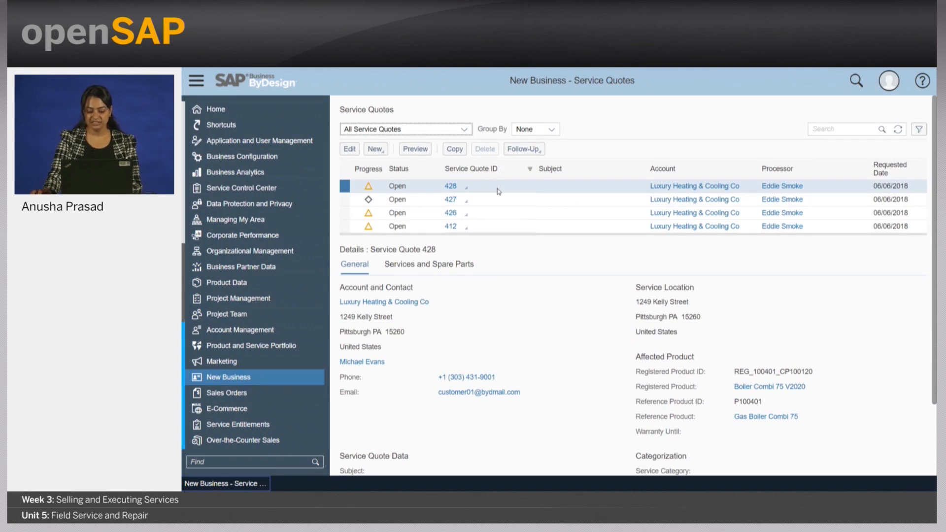
pyautogui.click(523, 148)
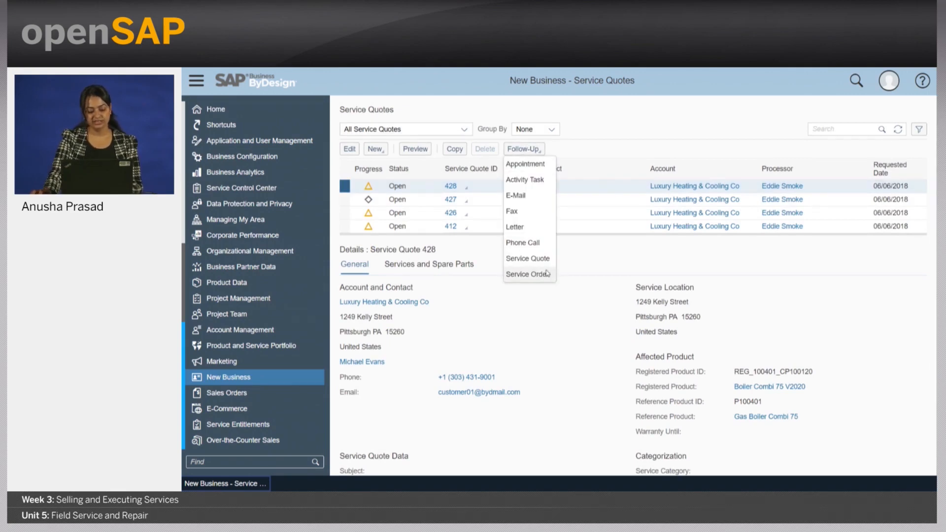
pyautogui.moveTo(305, 388)
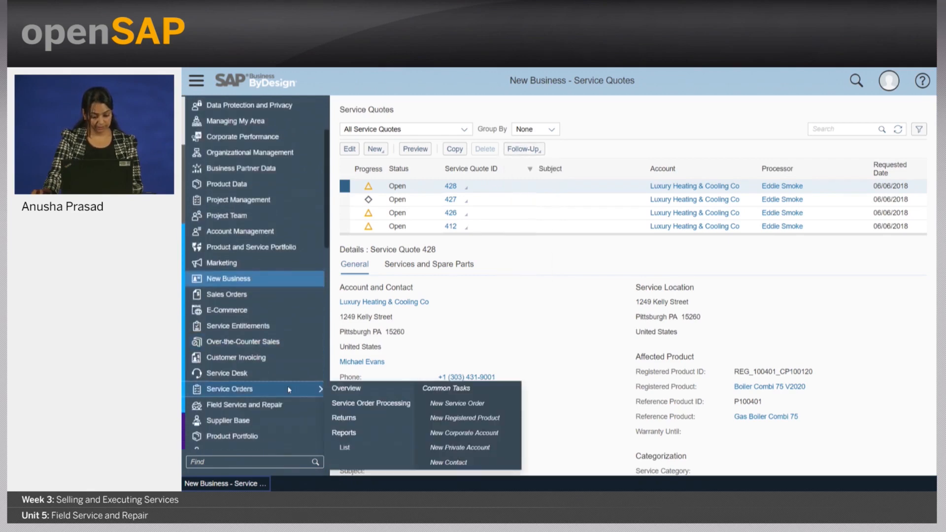
# Step: Start a new service order and enter account CP100120, Luxury Heating & Cooling Co
pyautogui.click(457, 403)
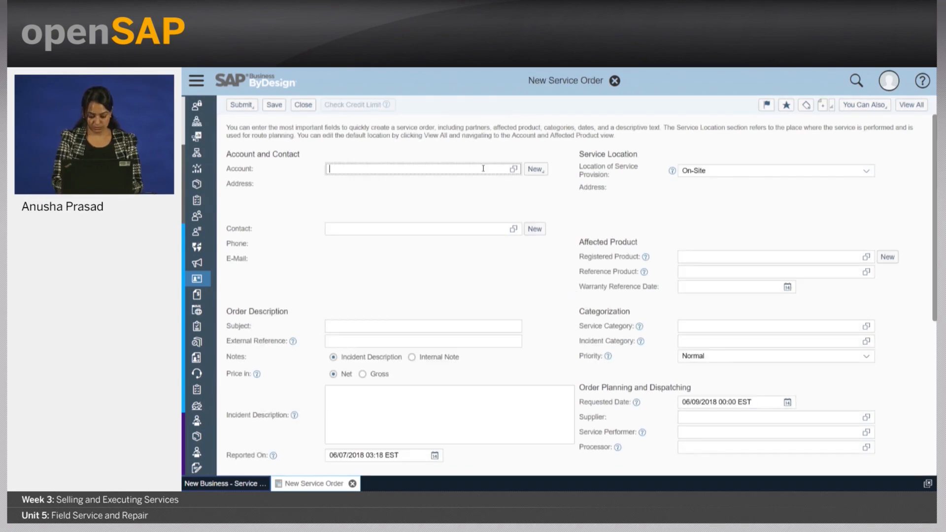
pyautogui.write('cp100120')
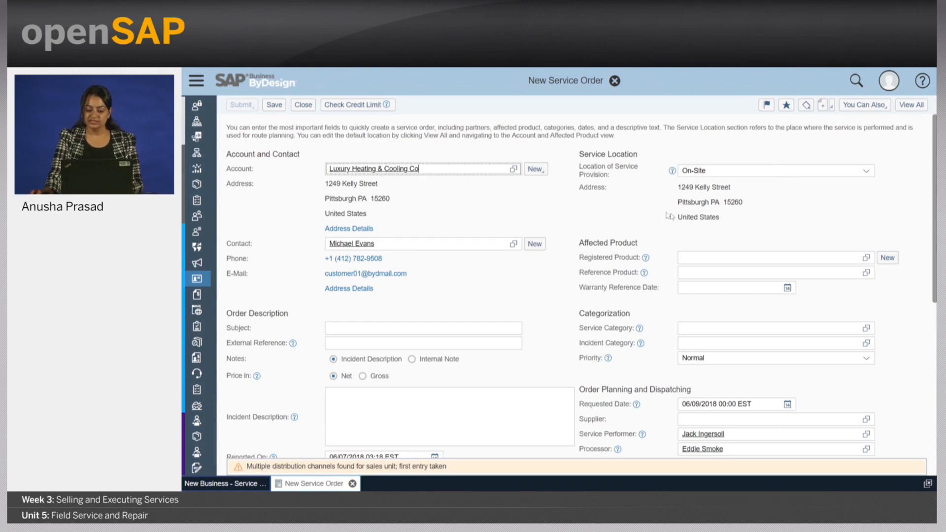
pyautogui.moveTo(824, 204)
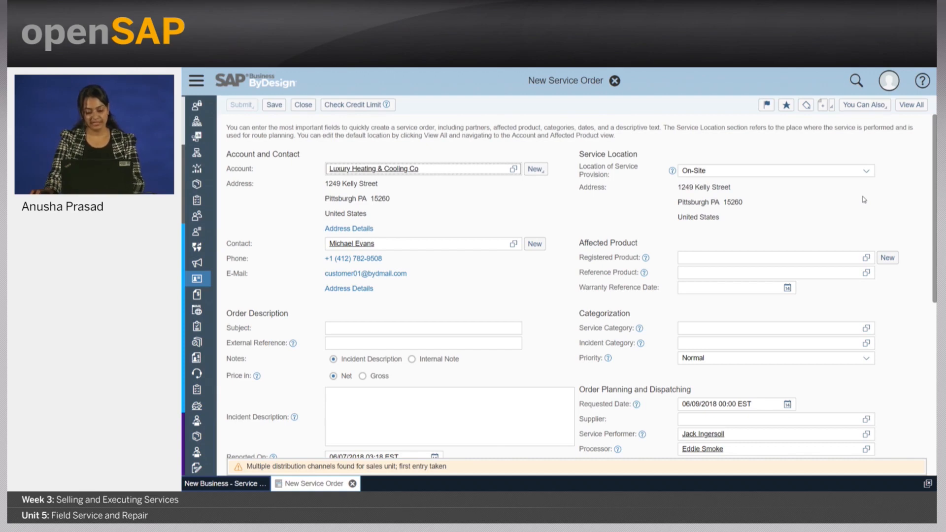
pyautogui.moveTo(869, 193)
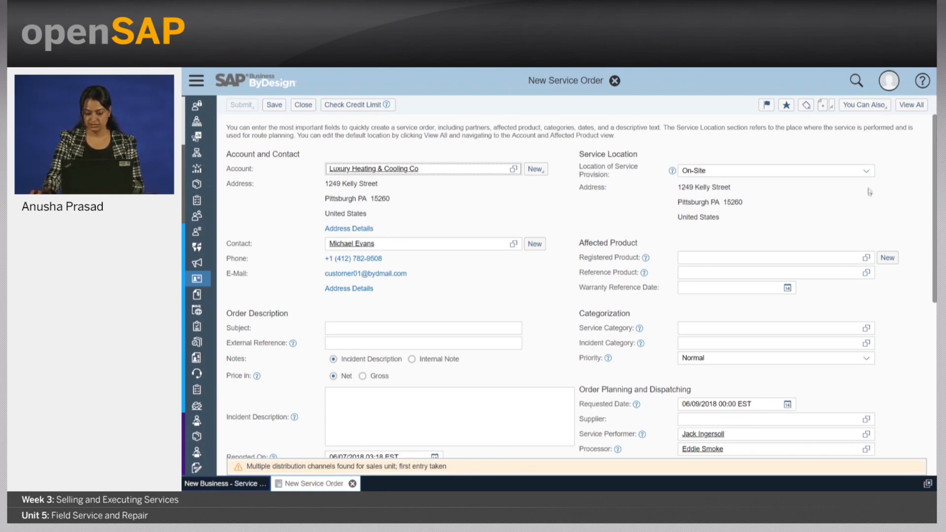
pyautogui.click(774, 170)
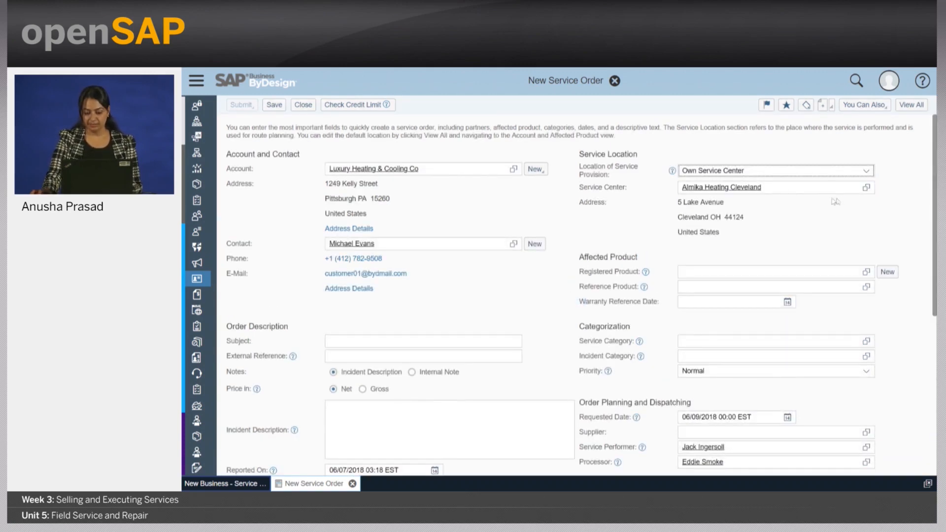
pyautogui.moveTo(752, 228)
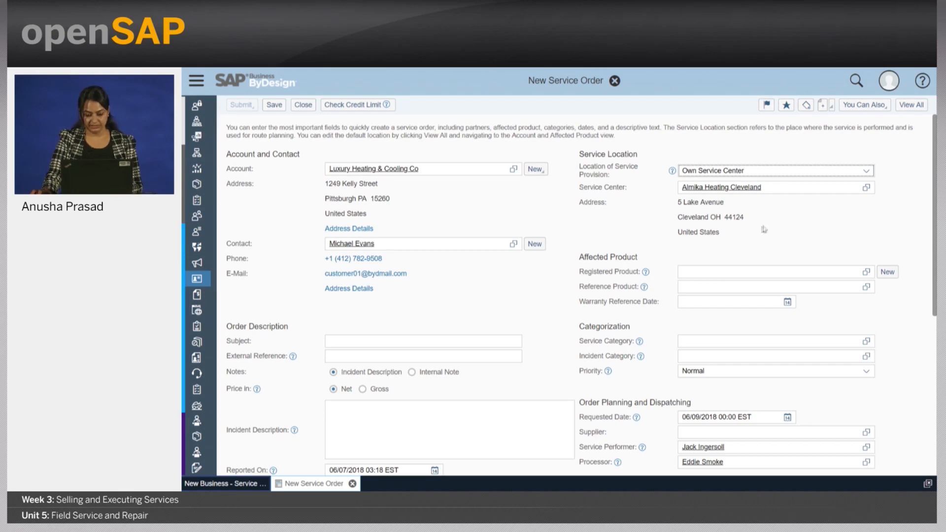
pyautogui.click(774, 171)
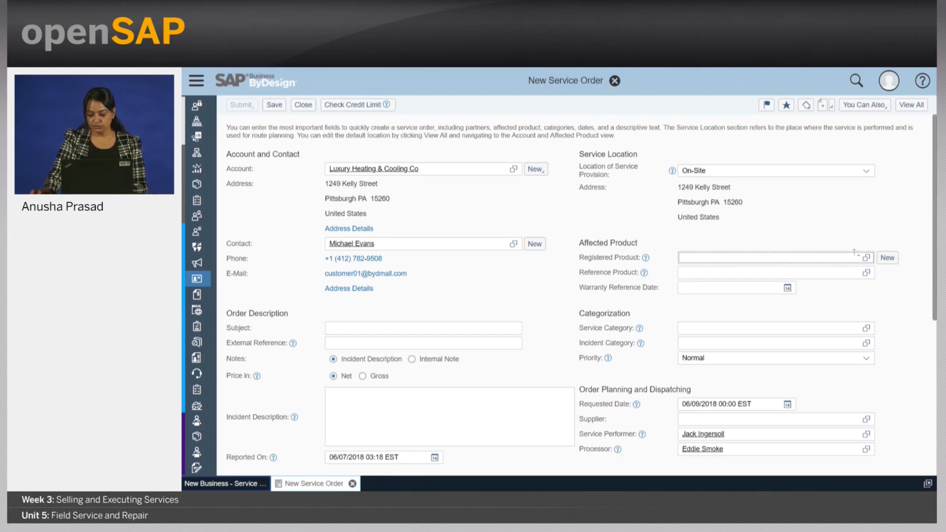
# Step: Set registered product Boiler Combi 75 V2020, auto-filling reference product Gas Boiler Combi 75 and warranty date
pyautogui.click(864, 257)
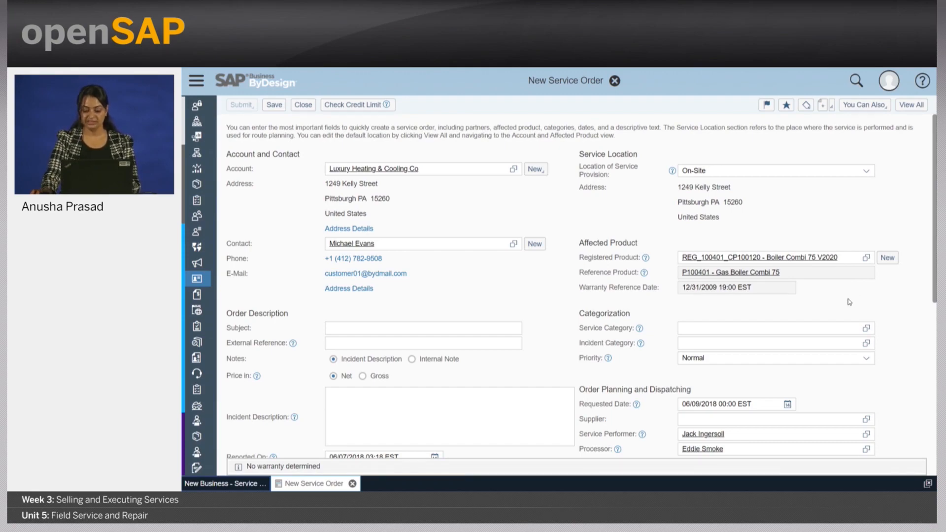
pyautogui.scroll(-3)
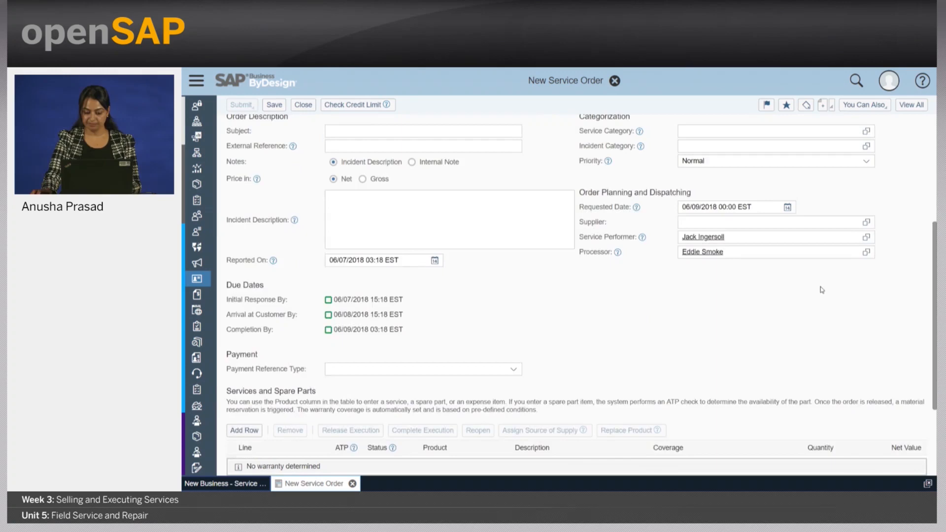
pyautogui.scroll(3)
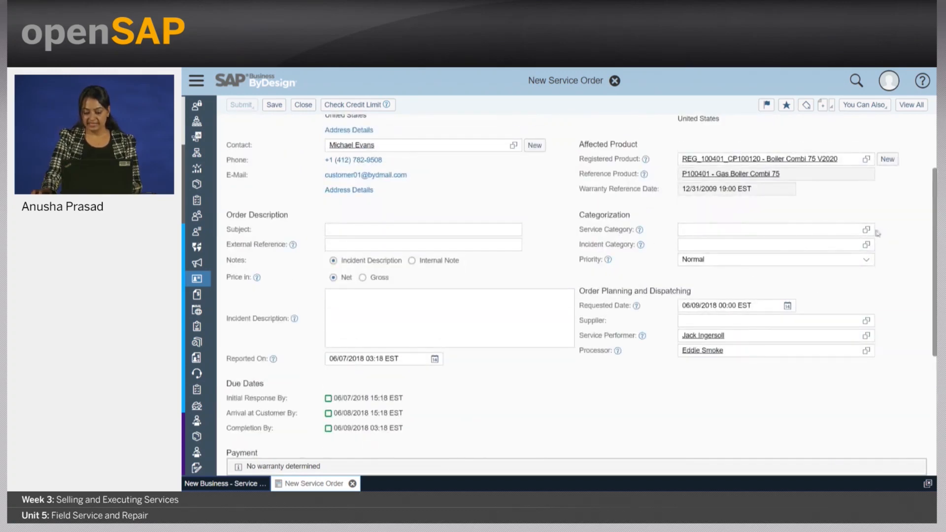
# Step: Set service category Product Problem and incident category Usability Problem
pyautogui.click(866, 230)
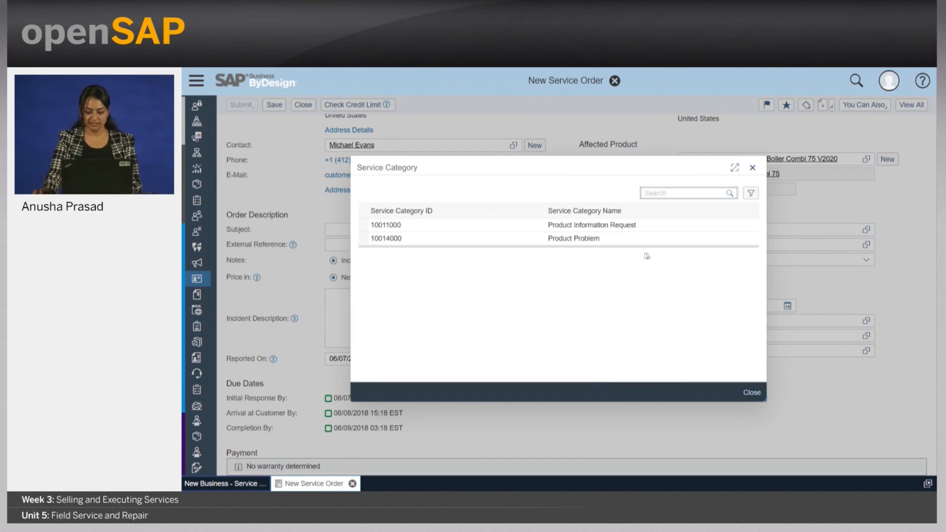
pyautogui.click(573, 237)
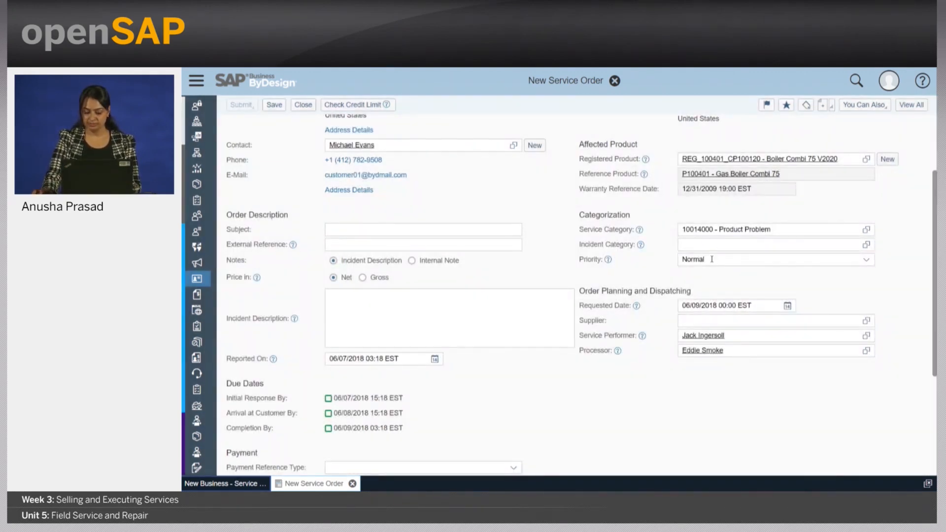
pyautogui.click(866, 245)
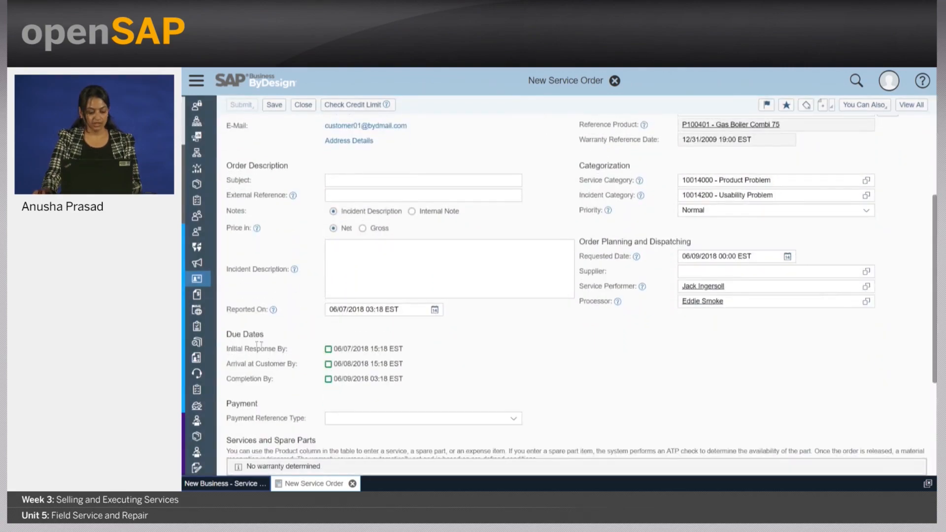
pyautogui.moveTo(495, 378)
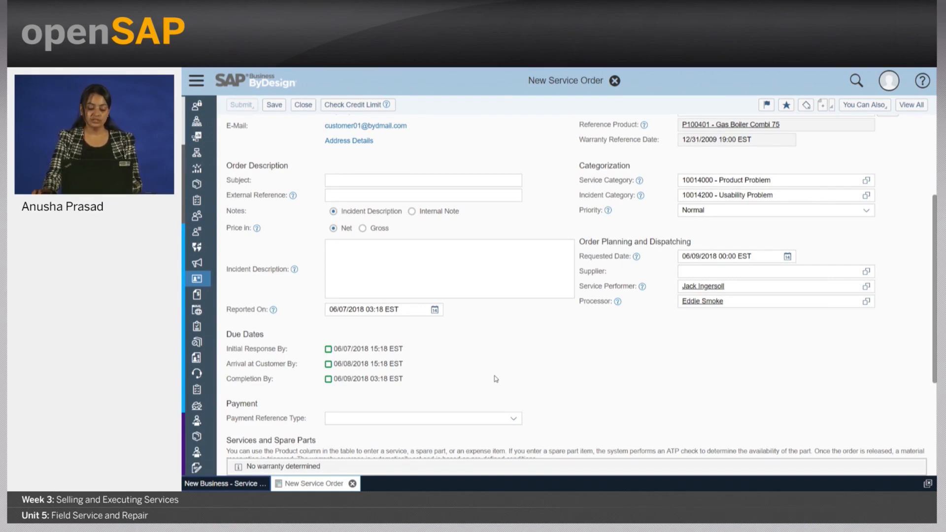
pyautogui.moveTo(569, 399)
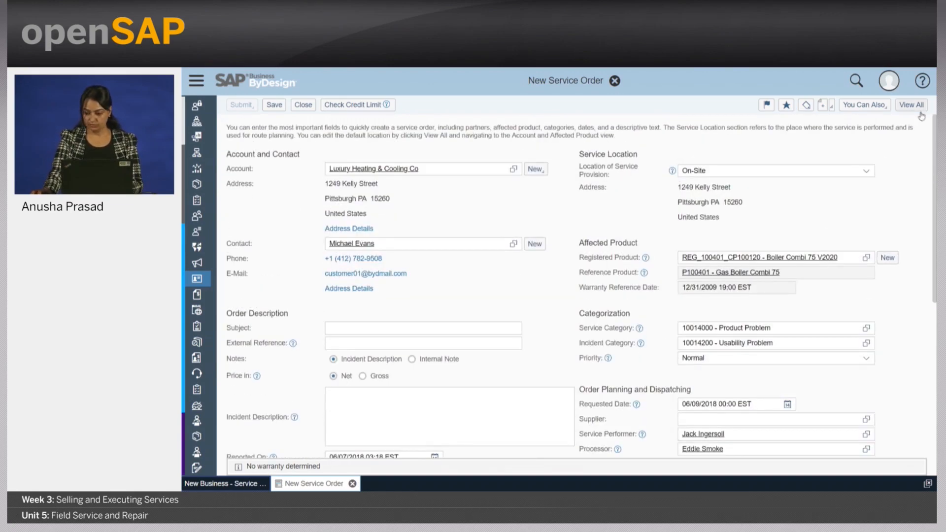
# Step: Add a 10-hour Gas Boiler Installation line worth 2,000.00 under Services and Spare Parts
pyautogui.click(910, 104)
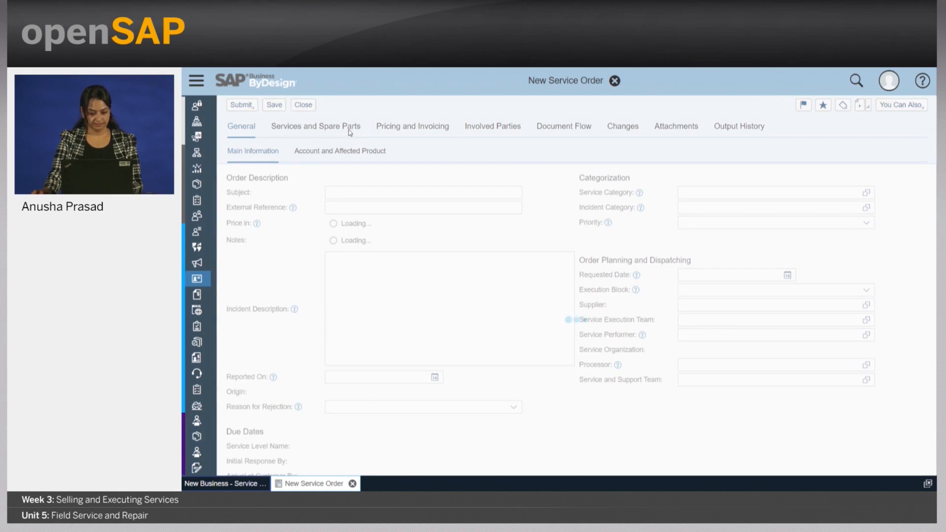
pyautogui.click(315, 126)
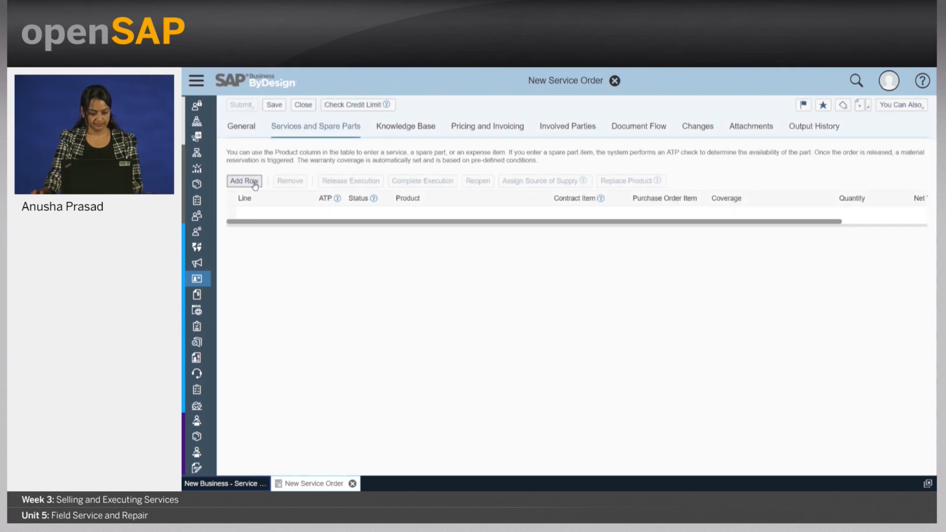
pyautogui.click(243, 181)
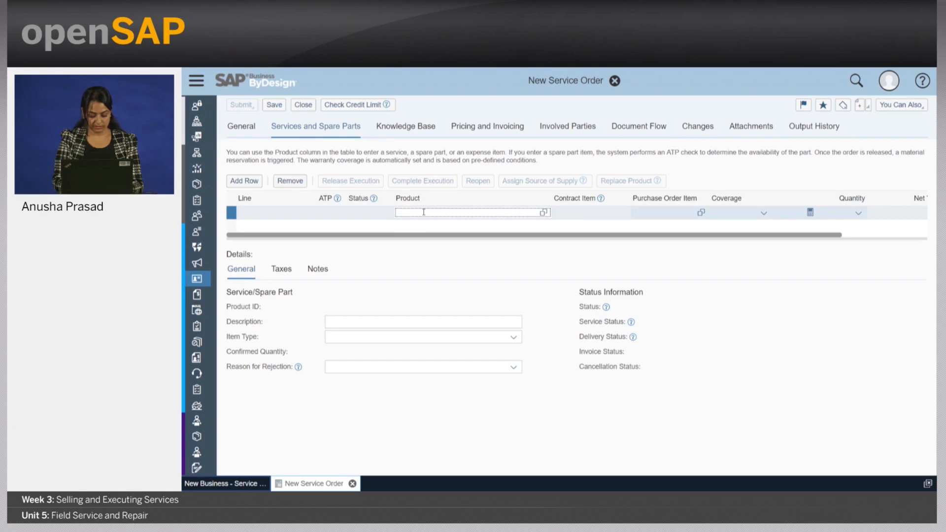
pyautogui.write('gas boil')
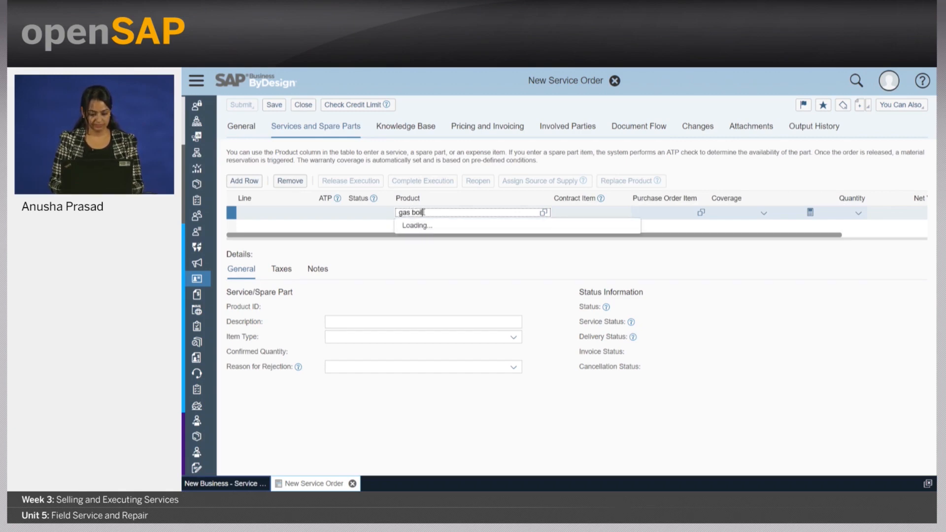
pyautogui.click(415, 225)
pyautogui.write('10')
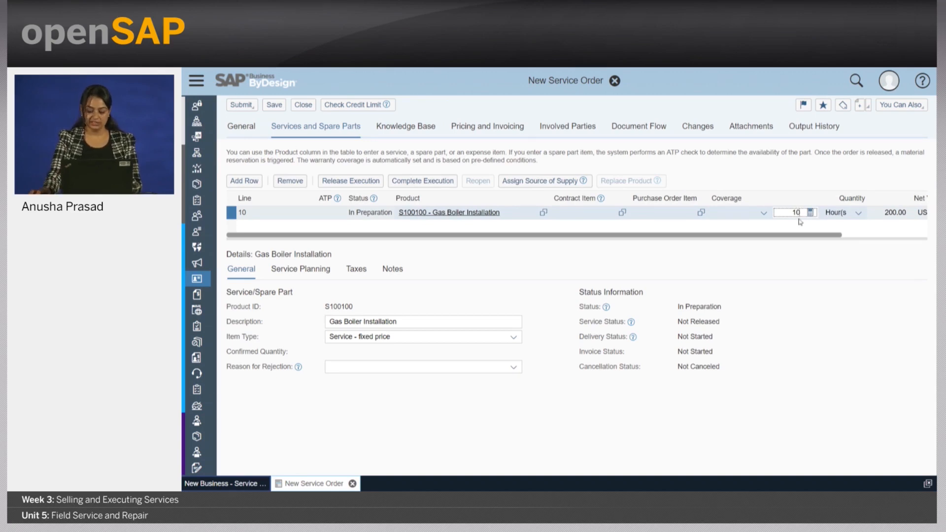
pyautogui.click(300, 268)
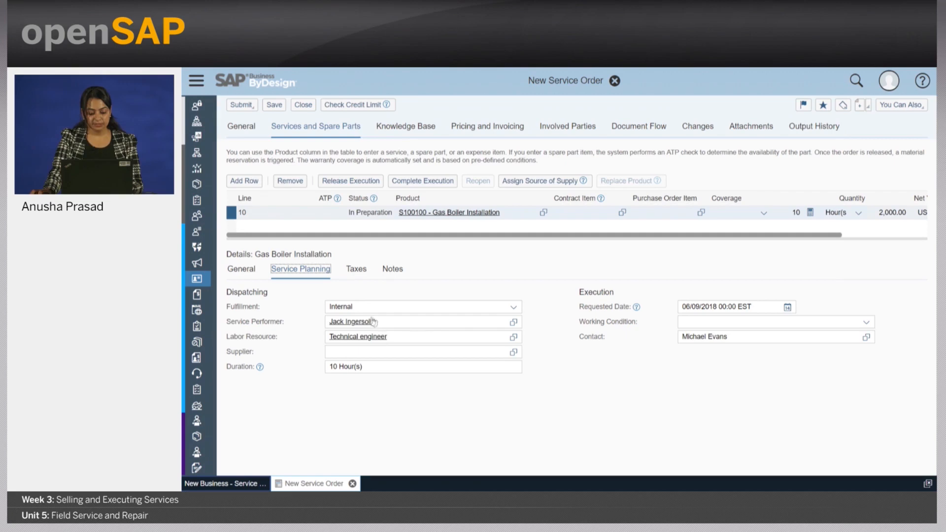
pyautogui.moveTo(444, 330)
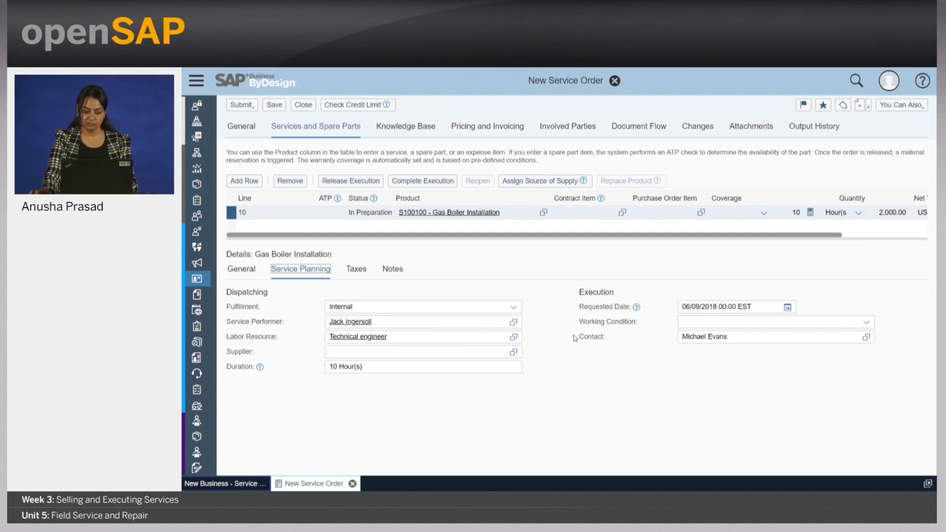
pyautogui.click(241, 104)
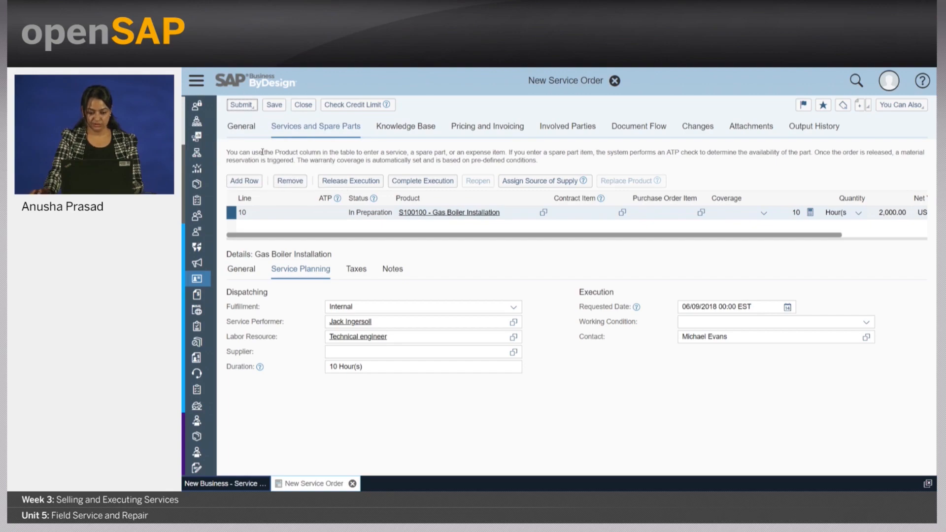
# Step: Submit and release the service order, then close it
pyautogui.click(351, 180)
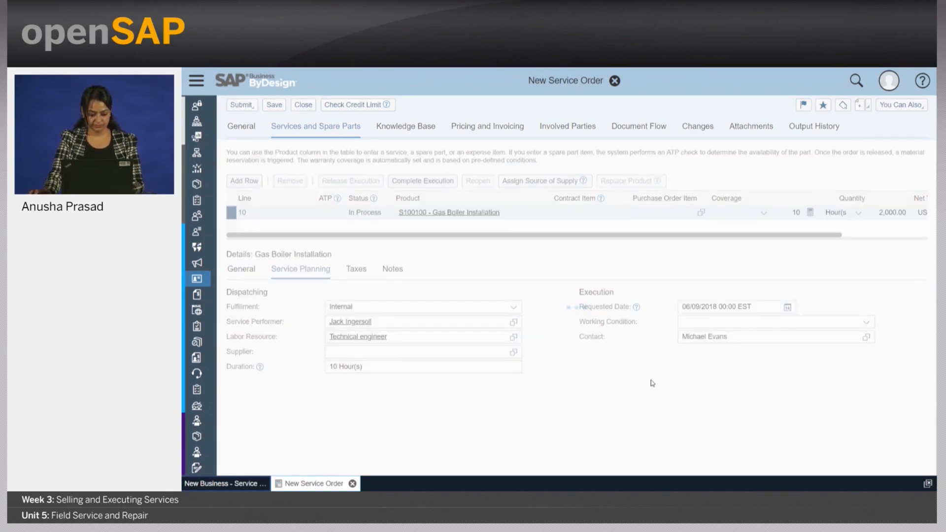
pyautogui.click(272, 105)
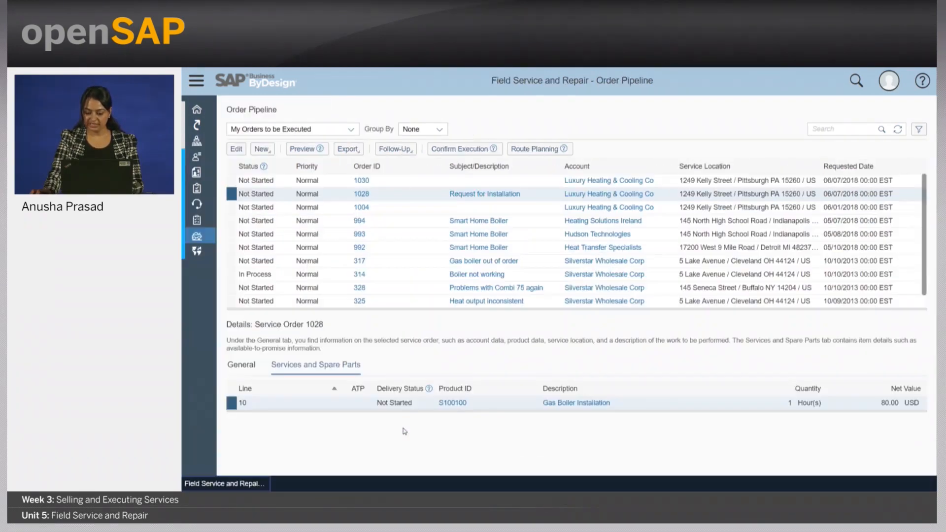
pyautogui.press('f11')
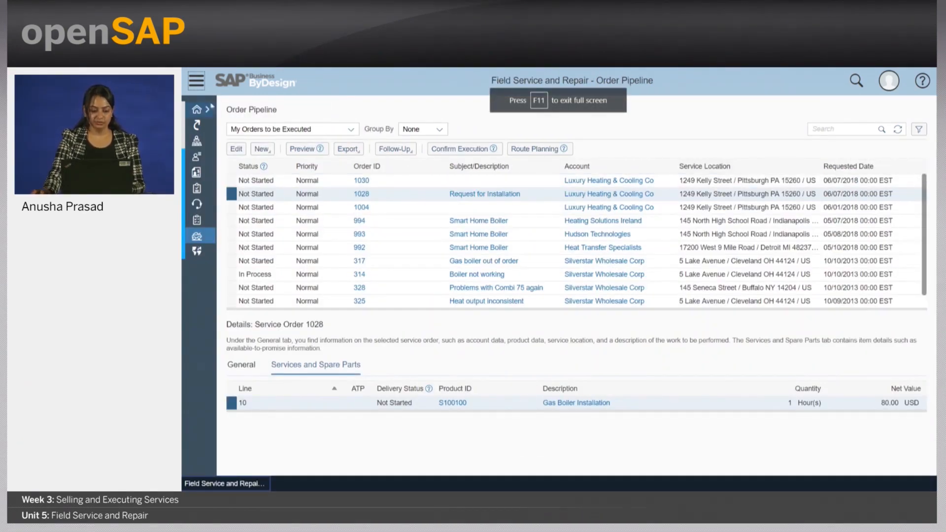
# Step: Refresh the Field Service and Repair order pipeline so order 1044 appears at the top, not started
pyautogui.click(194, 79)
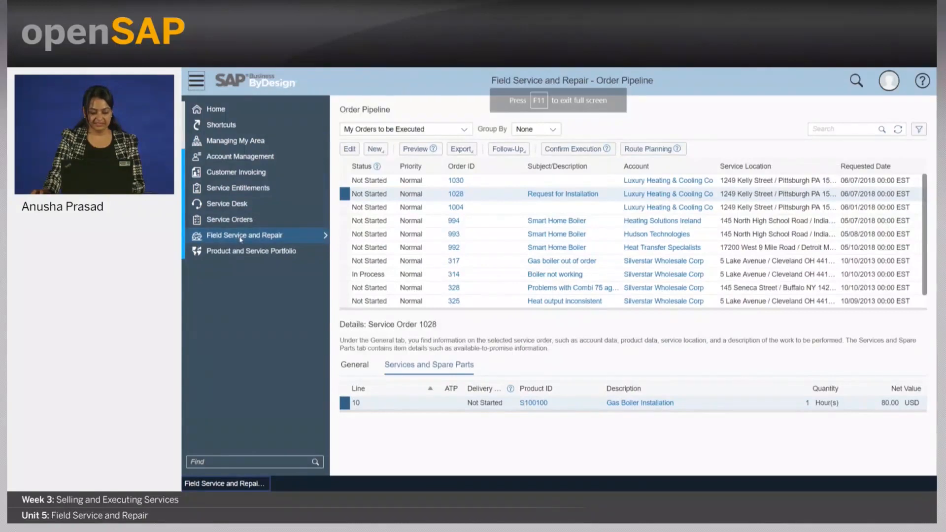
pyautogui.click(375, 149)
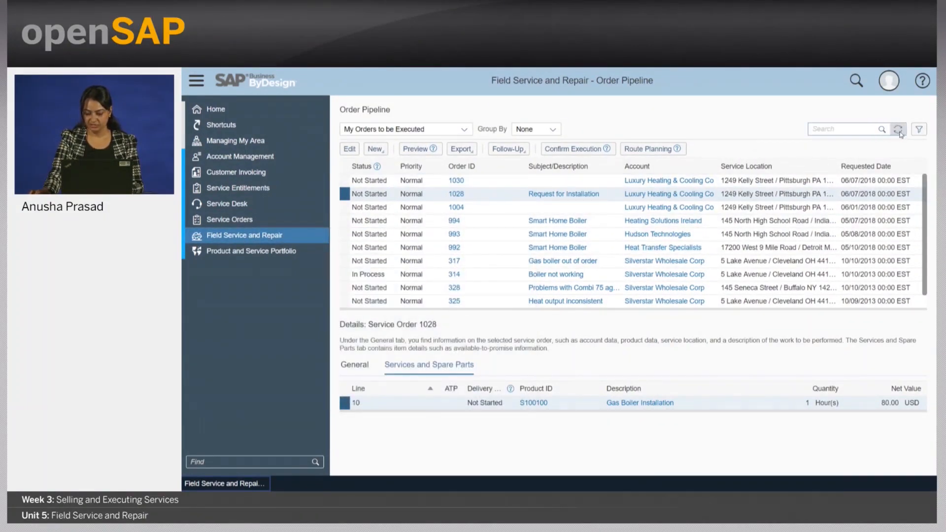
pyautogui.click(898, 129)
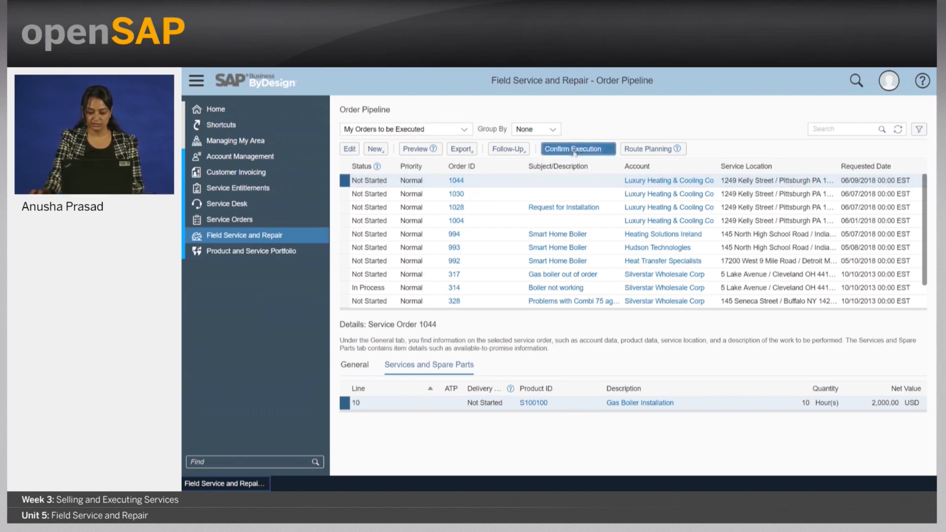
# Step: Confirm execution of order 1044 and view the 10-hour Gas Boiler Installation line on the new confirmation
pyautogui.click(576, 149)
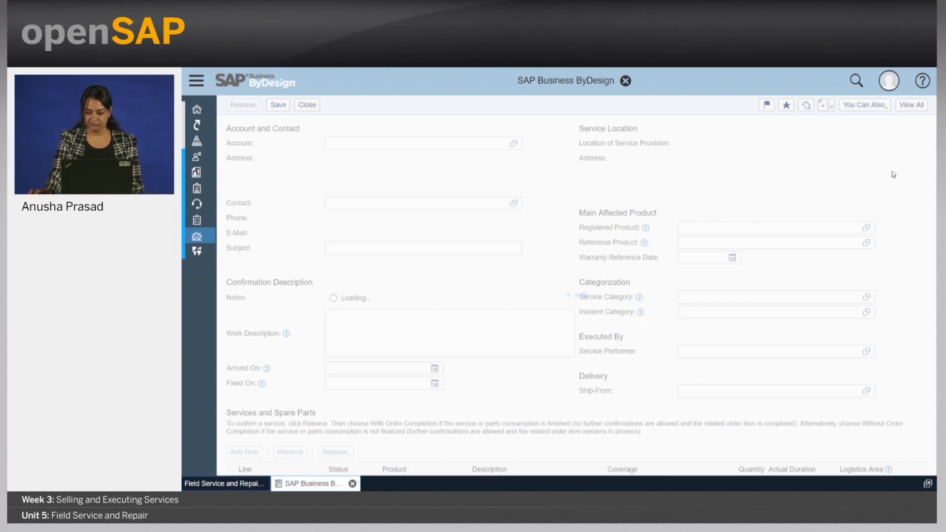
pyautogui.moveTo(868, 120)
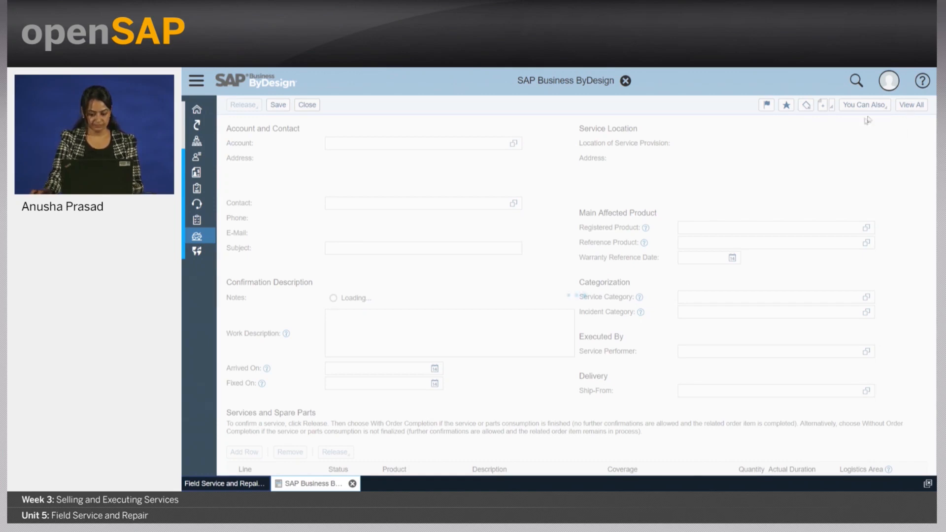
pyautogui.moveTo(914, 114)
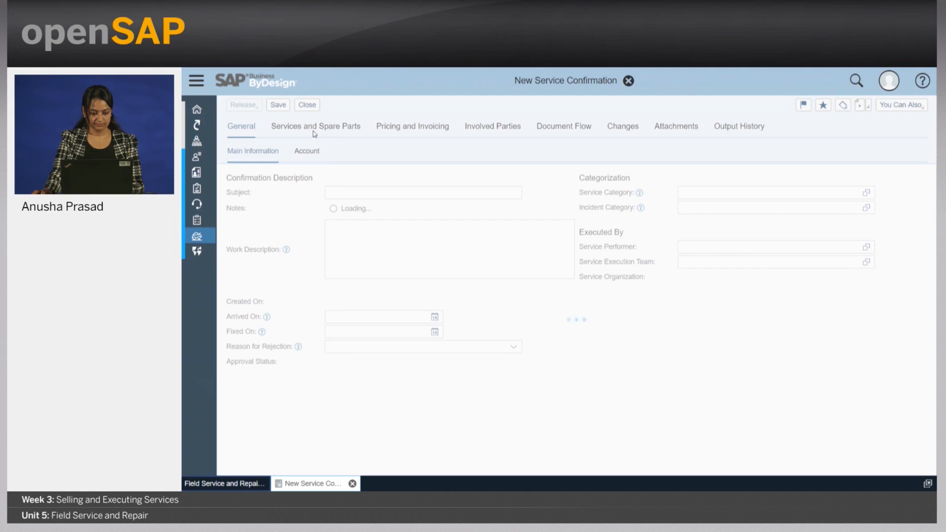
pyautogui.click(315, 126)
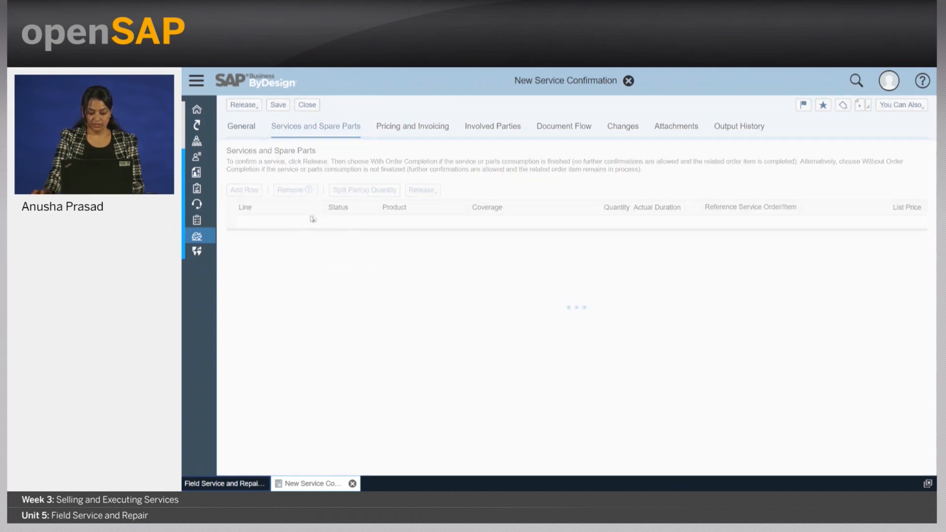
pyautogui.click(244, 190)
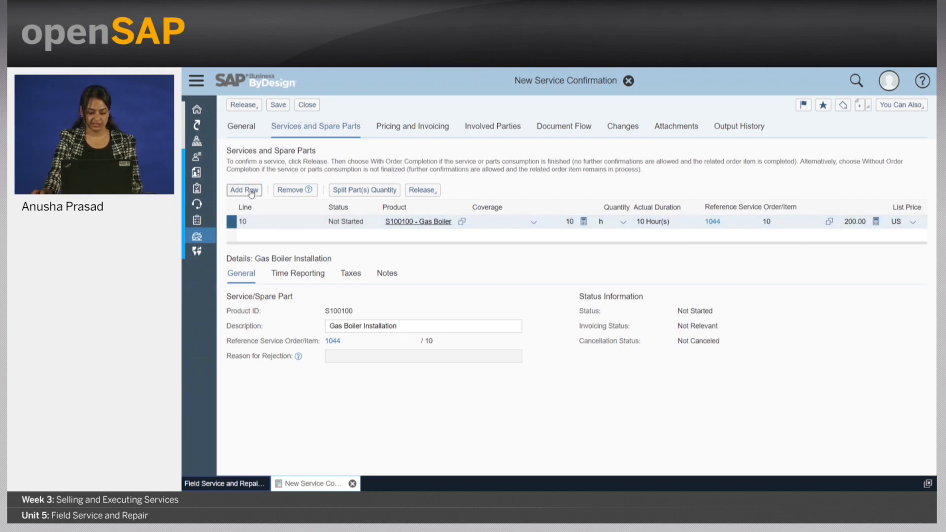
# Step: Add a 1-hour Travel Time line to the service confirmation
pyautogui.click(244, 190)
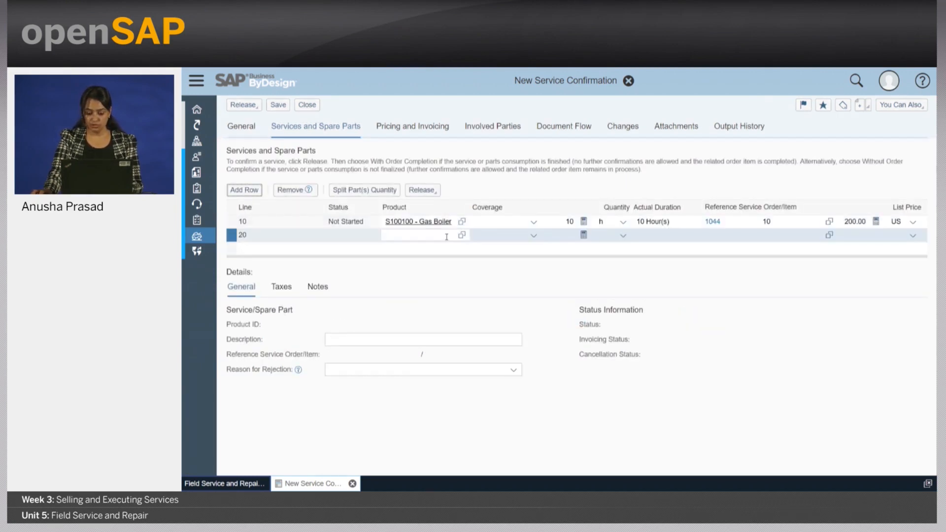
pyautogui.write('travel Time')
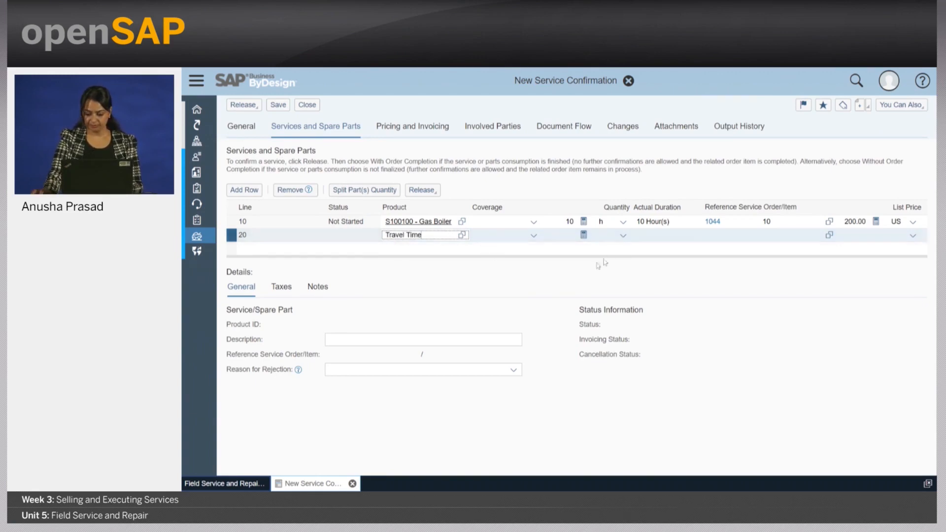
pyautogui.click(418, 235)
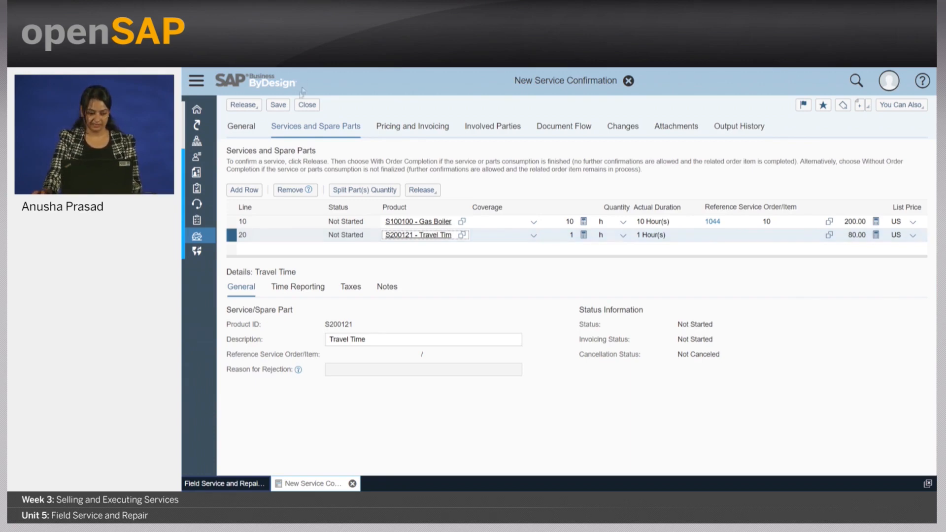
# Step: Release the confirmation with order completion, saving it as confirmation 1180
pyautogui.click(242, 104)
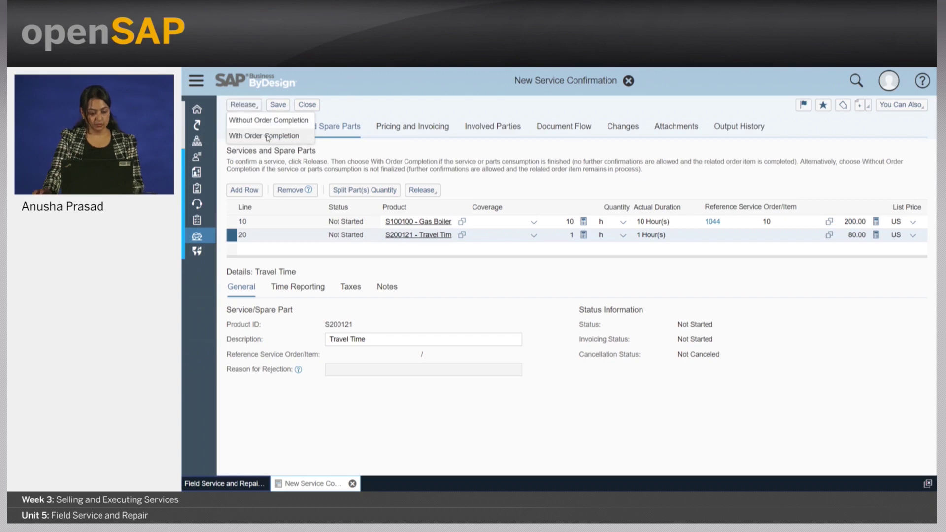
pyautogui.click(264, 136)
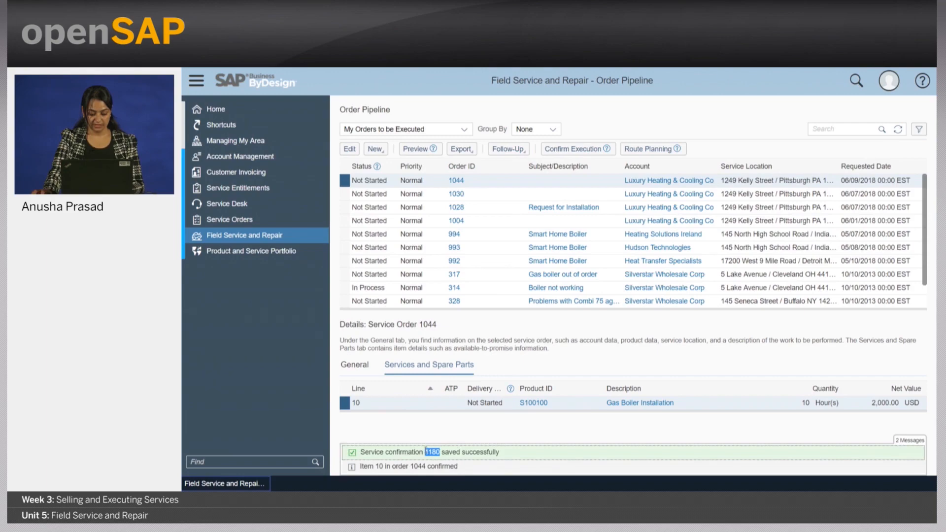
# Step: View invoice requests 1044 (2,000.00 USD) and 1180 (80.00 USD Travel Time) under Customer Invoicing
pyautogui.click(235, 171)
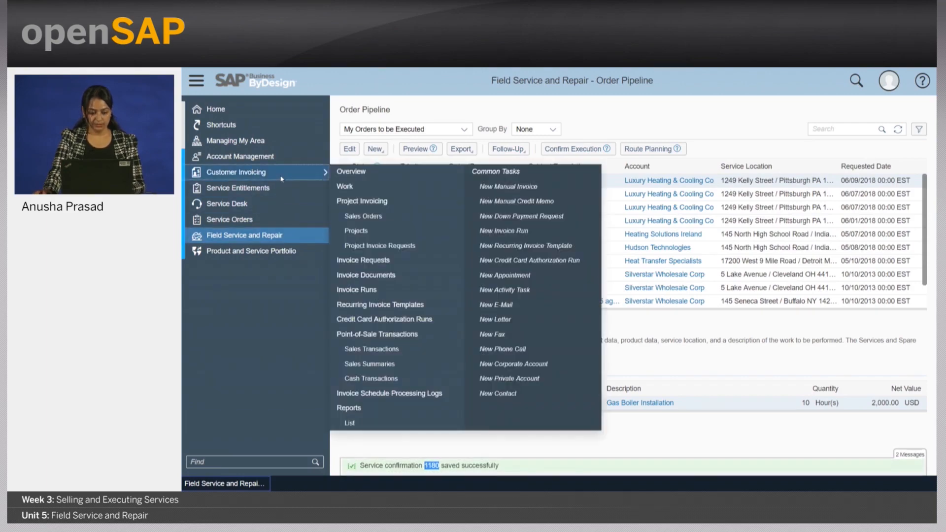
pyautogui.moveTo(362, 260)
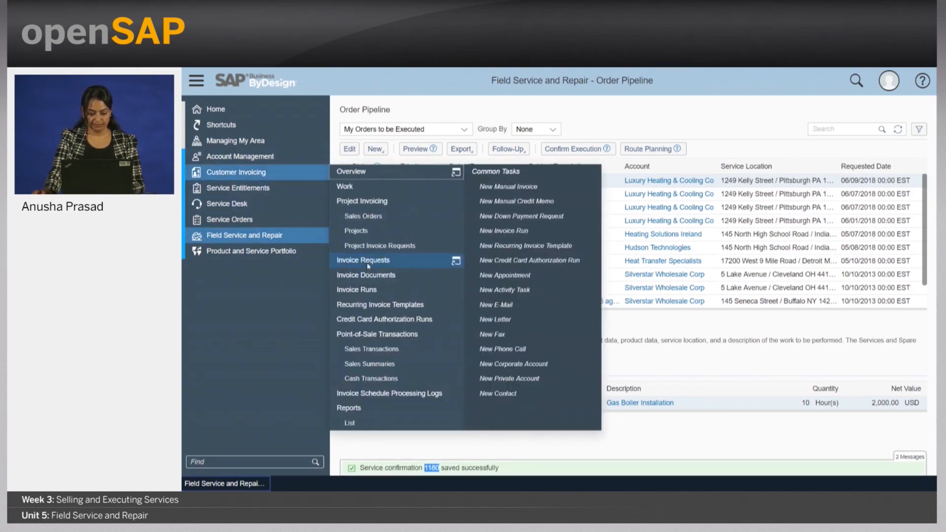
pyautogui.click(362, 260)
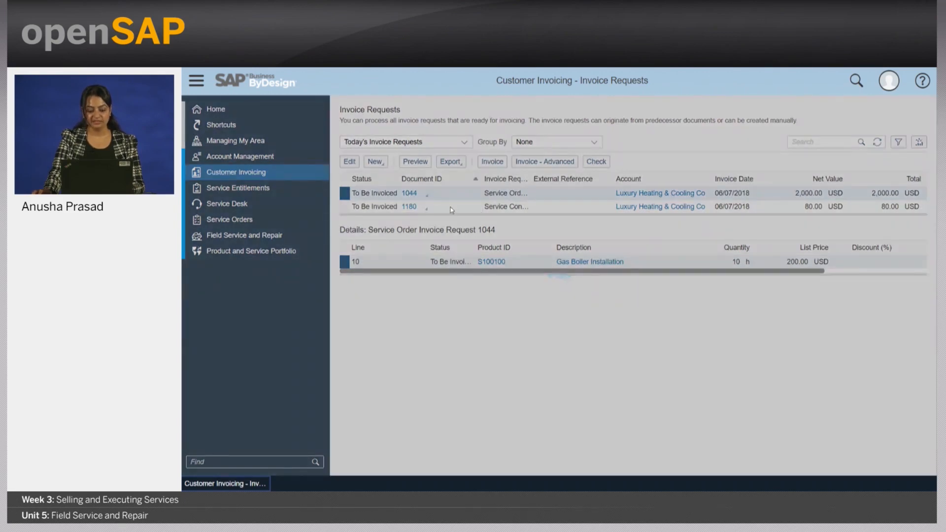
pyautogui.click(408, 206)
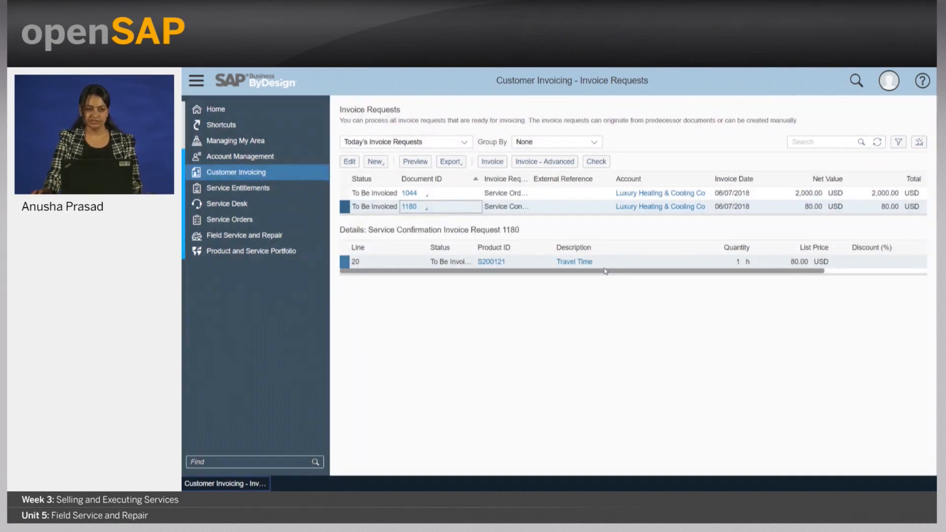
pyautogui.moveTo(639, 319)
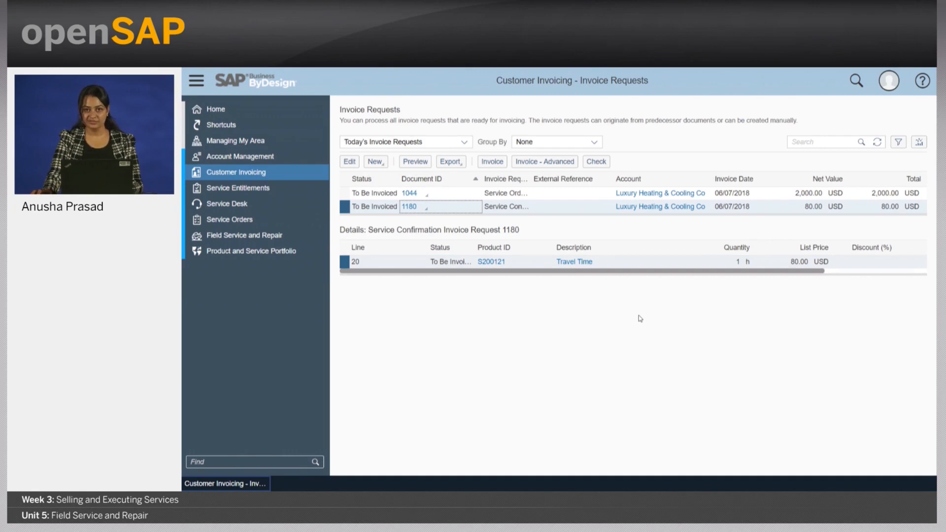